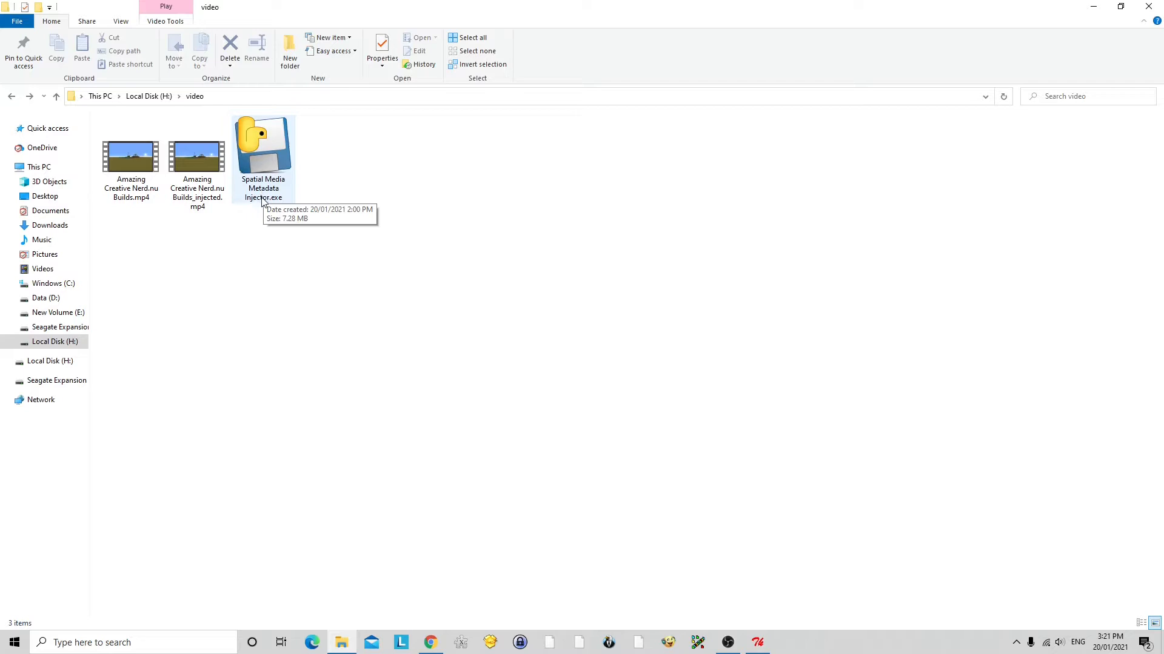
# Play the injected copy of the Minecraft video to preview the 360 result.
pyautogui.click(196, 164)
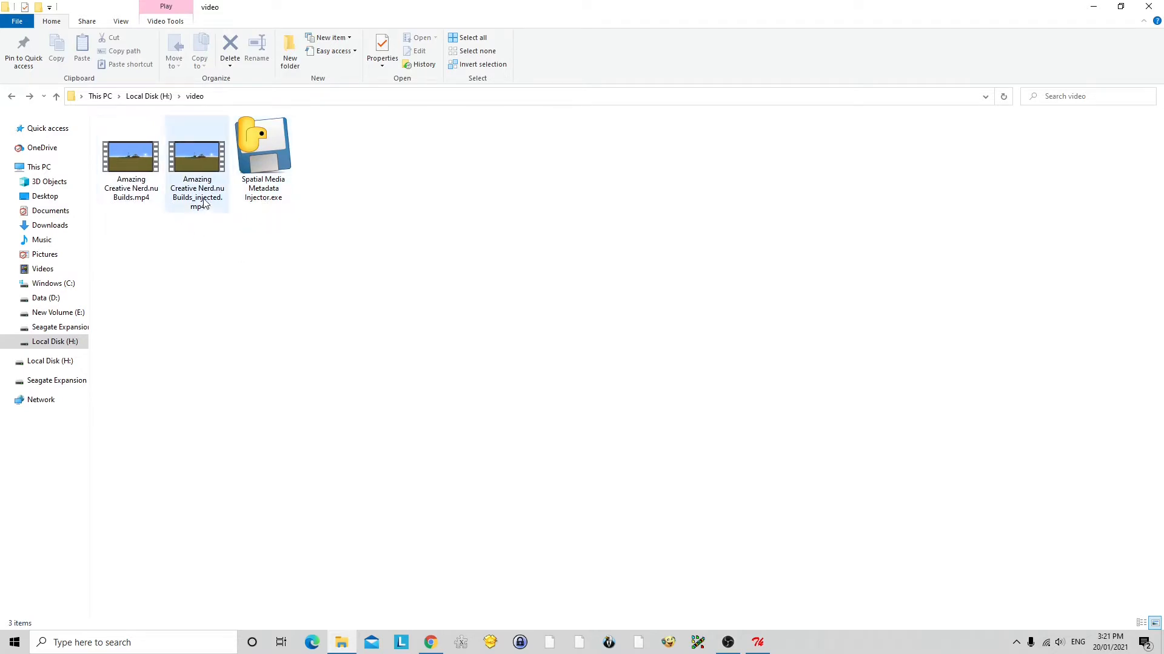
pyautogui.doubleClick(130, 157)
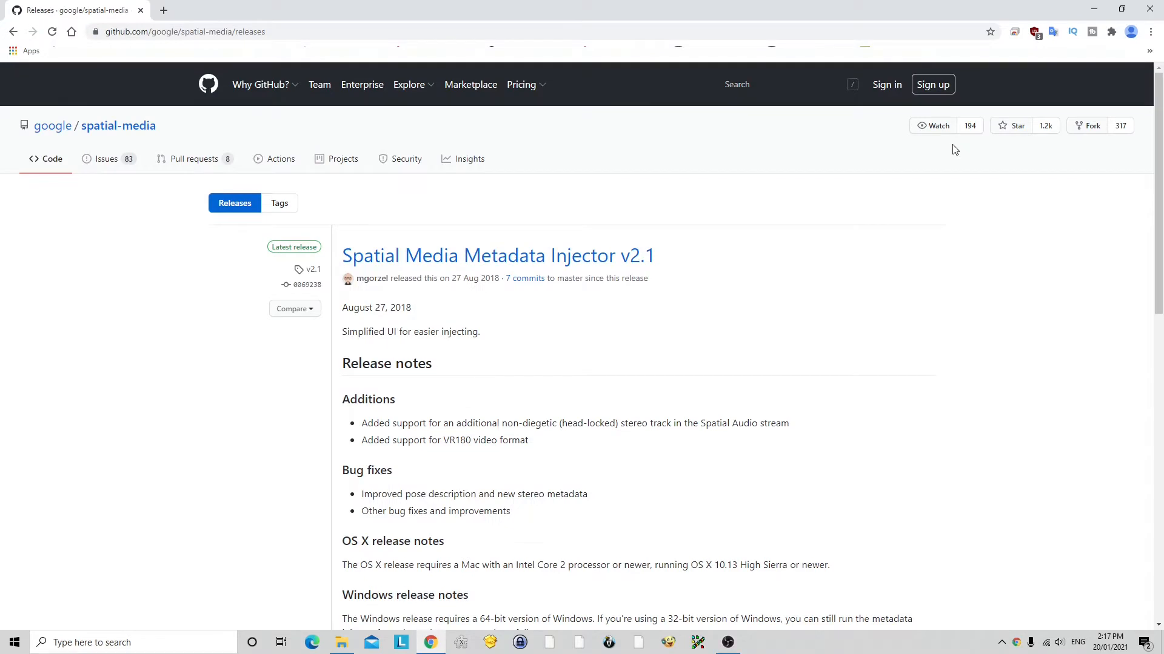
pyautogui.moveTo(399, 417)
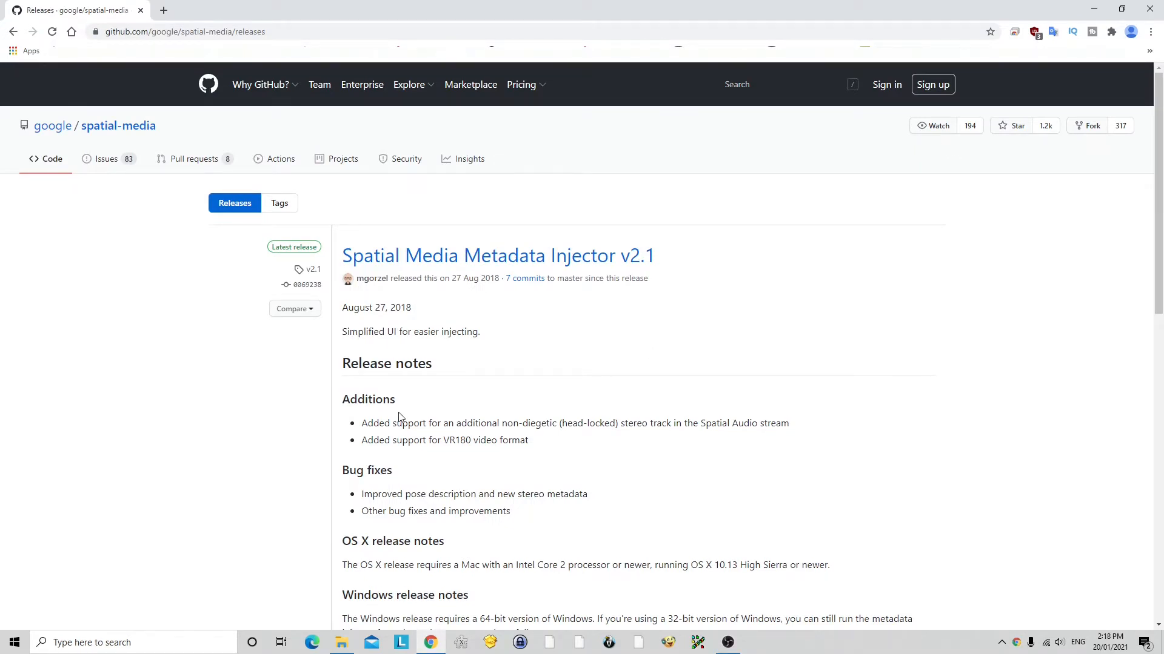
pyautogui.moveTo(497, 256)
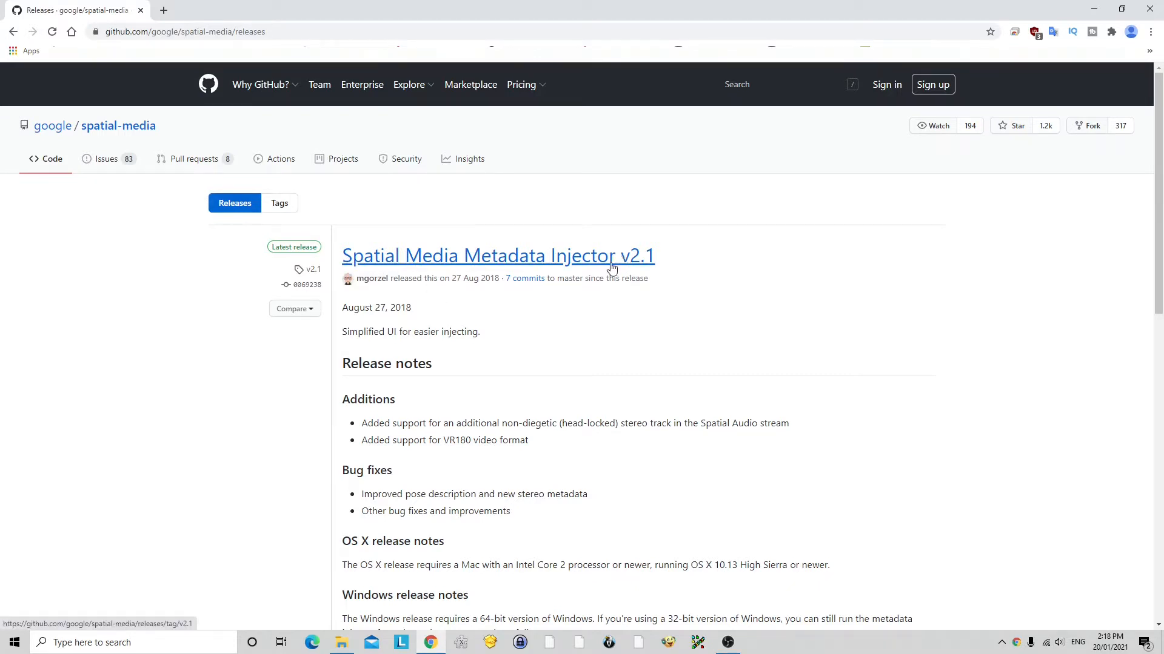
pyautogui.moveTo(101, 115)
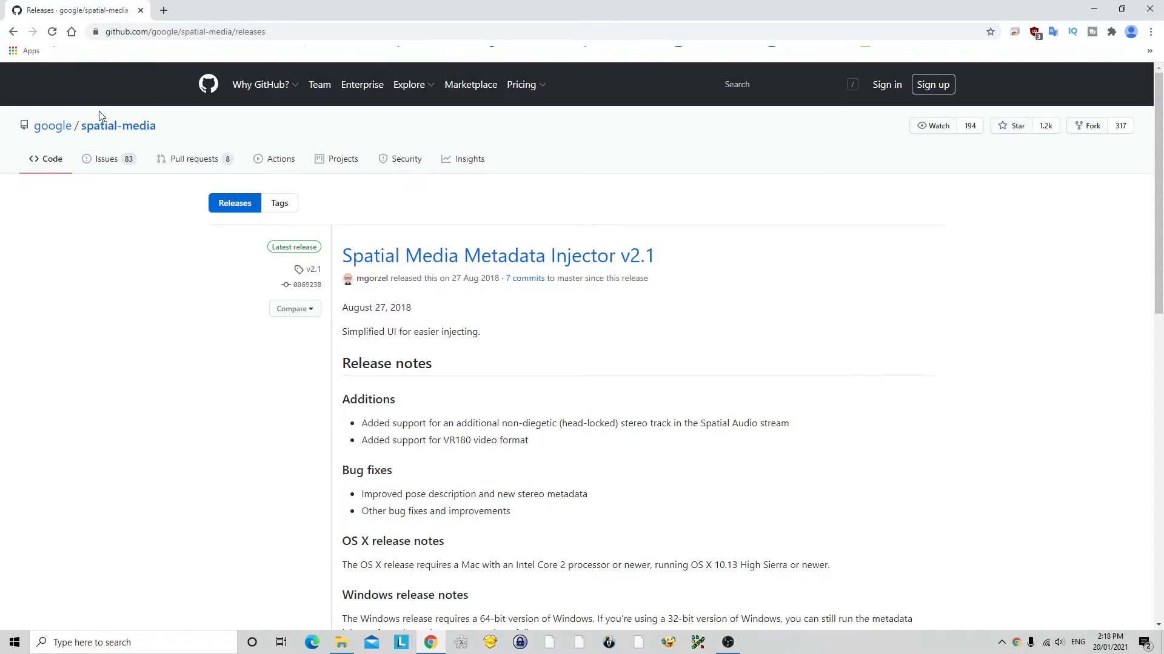
pyautogui.moveTo(118, 125)
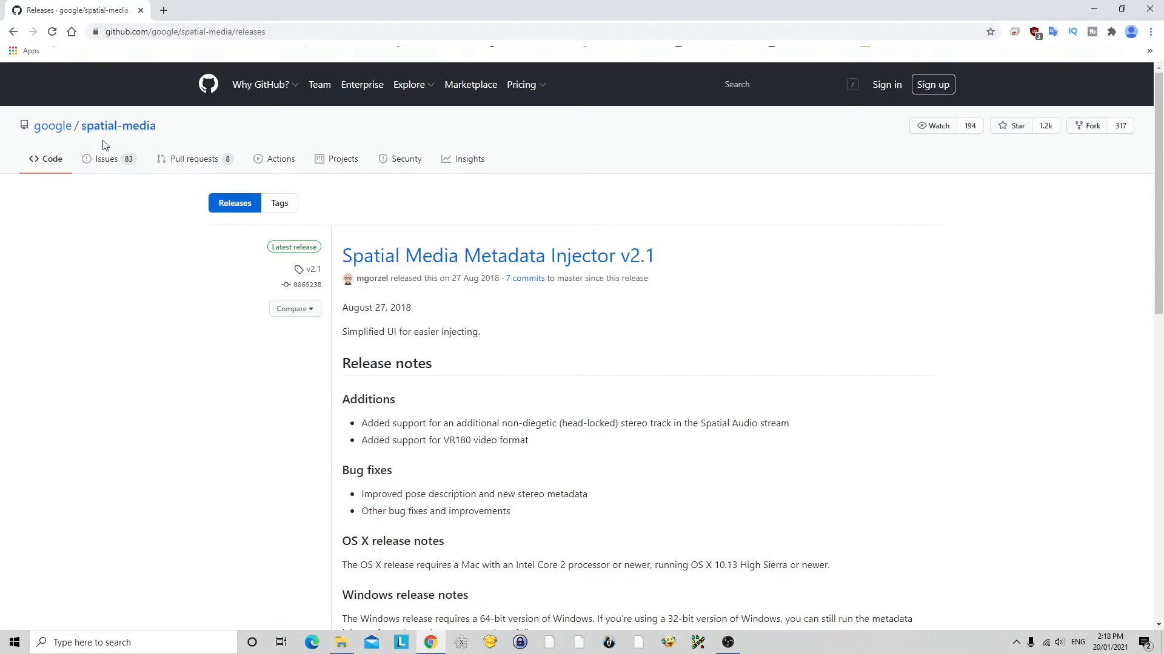
pyautogui.moveTo(210, 344)
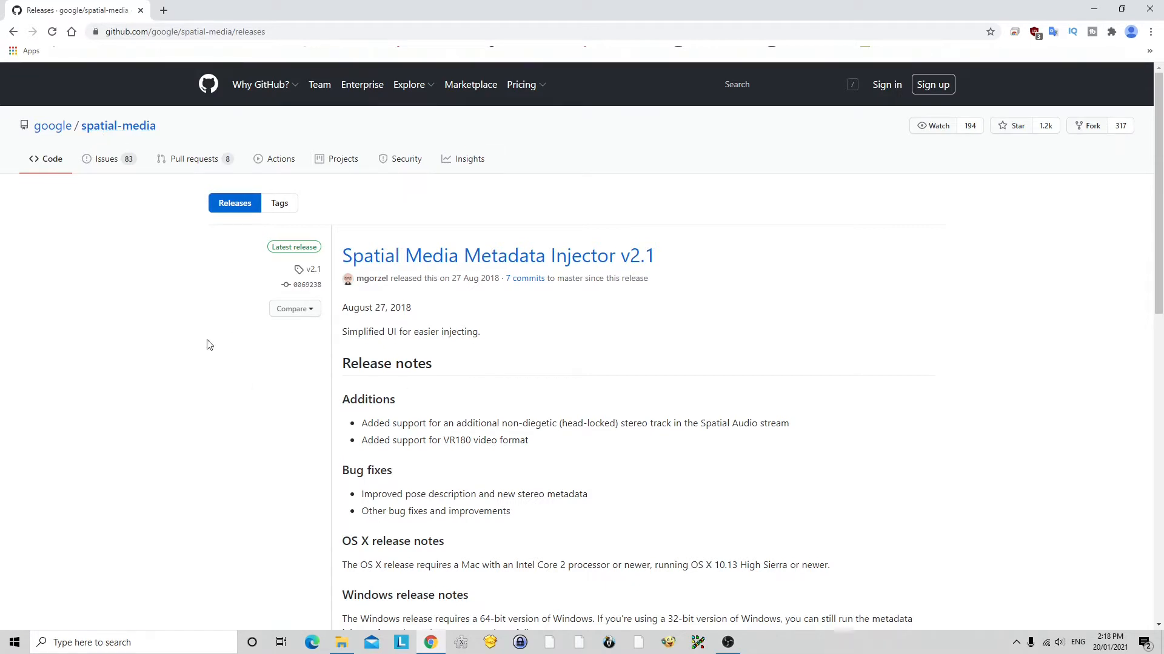
pyautogui.moveTo(185, 234)
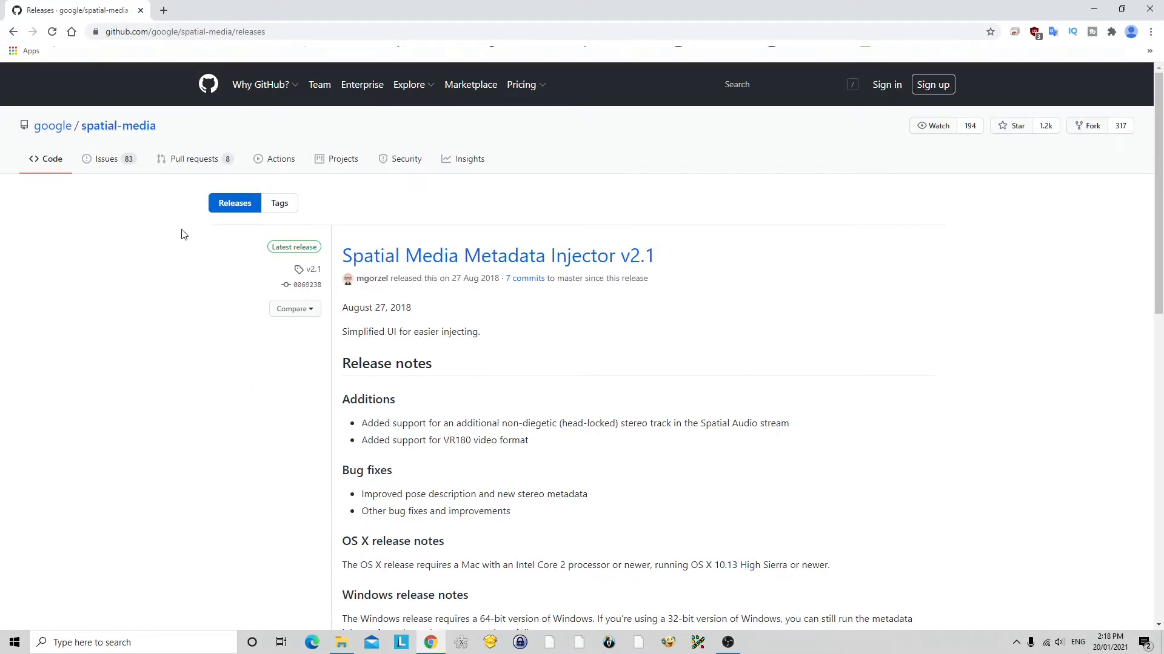
pyautogui.moveTo(141, 385)
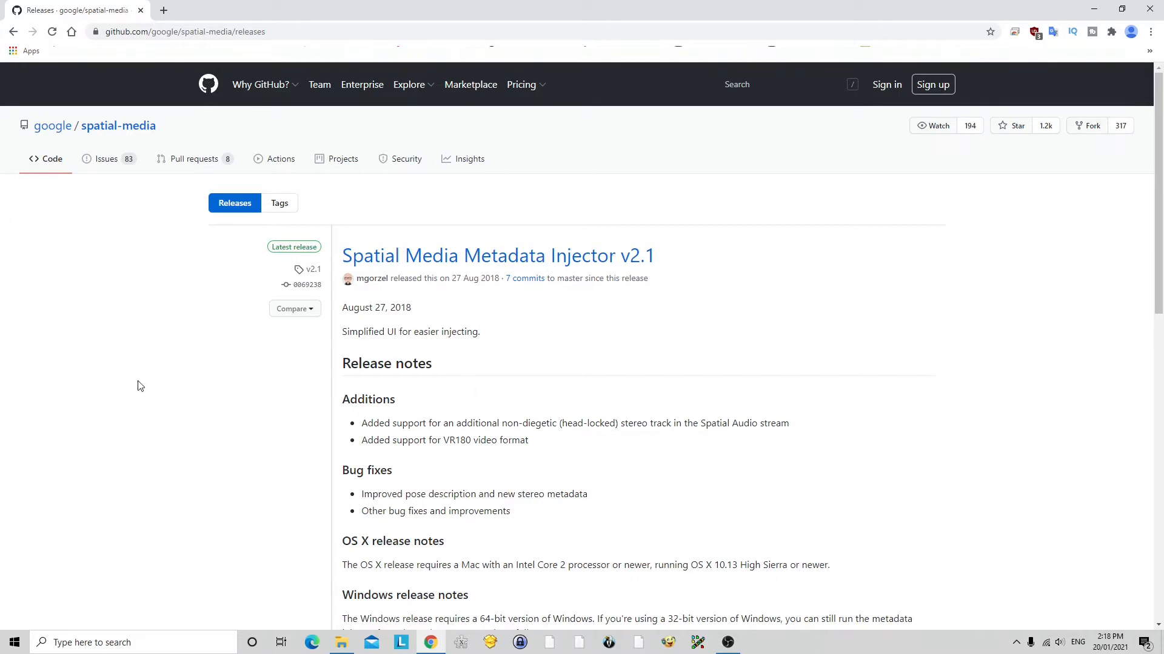
pyautogui.moveTo(543, 393)
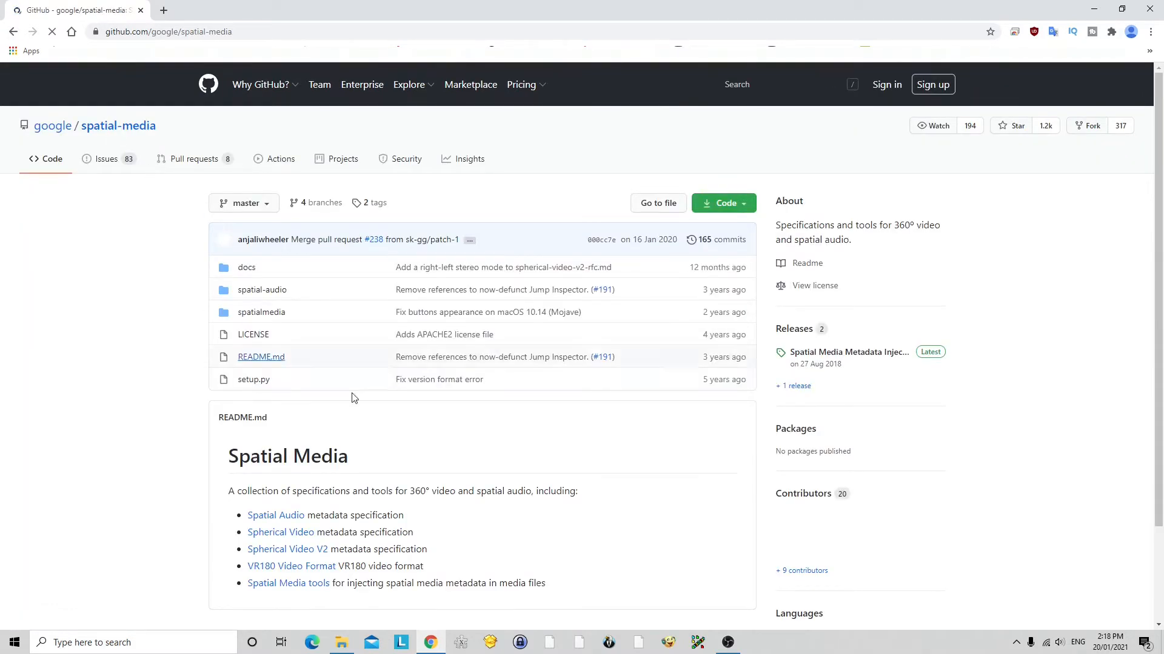
# View the Spatial Media Metadata Injector v2.1 release page and its Windows release notes.
pyautogui.click(849, 351)
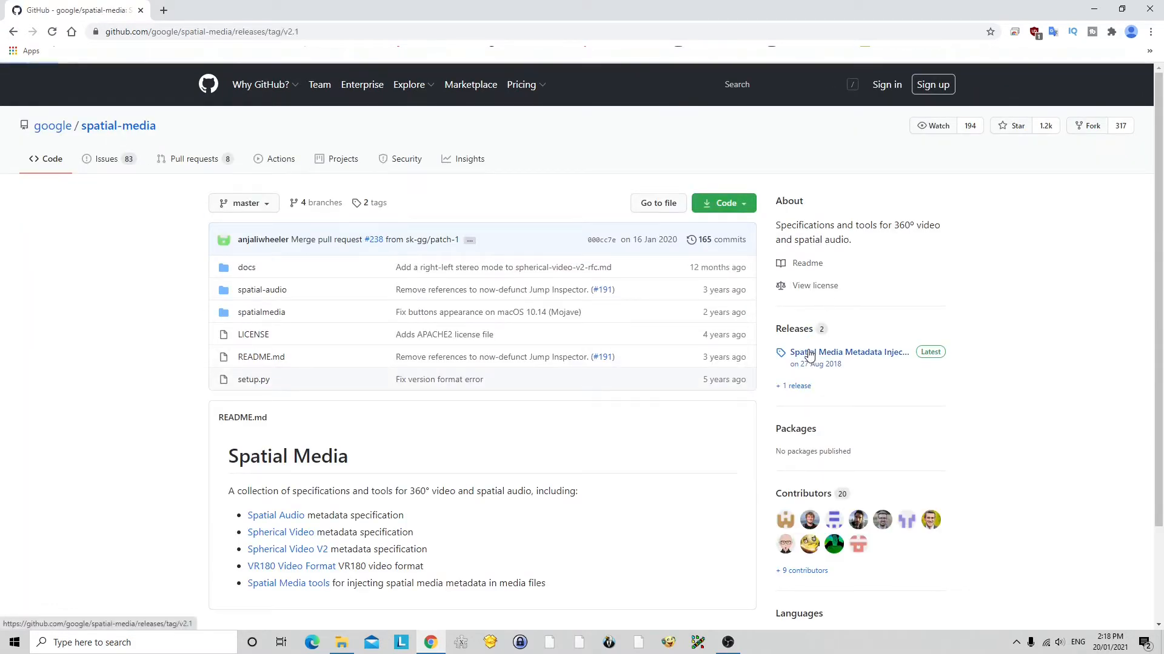
pyautogui.click(845, 351)
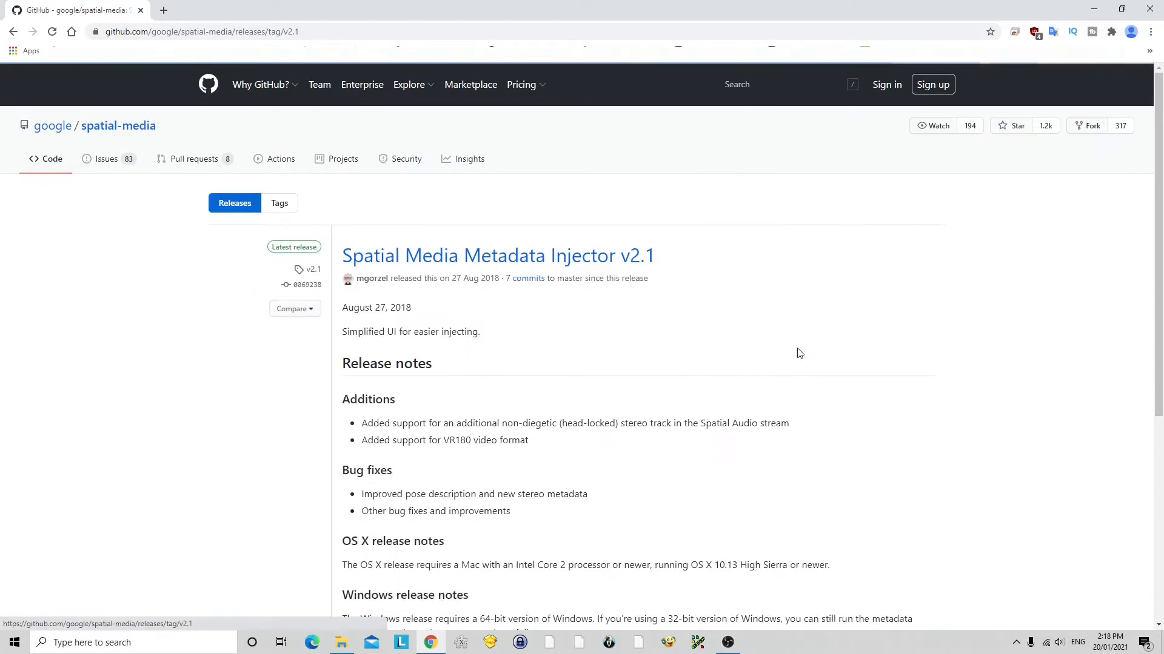
pyautogui.scroll(-3)
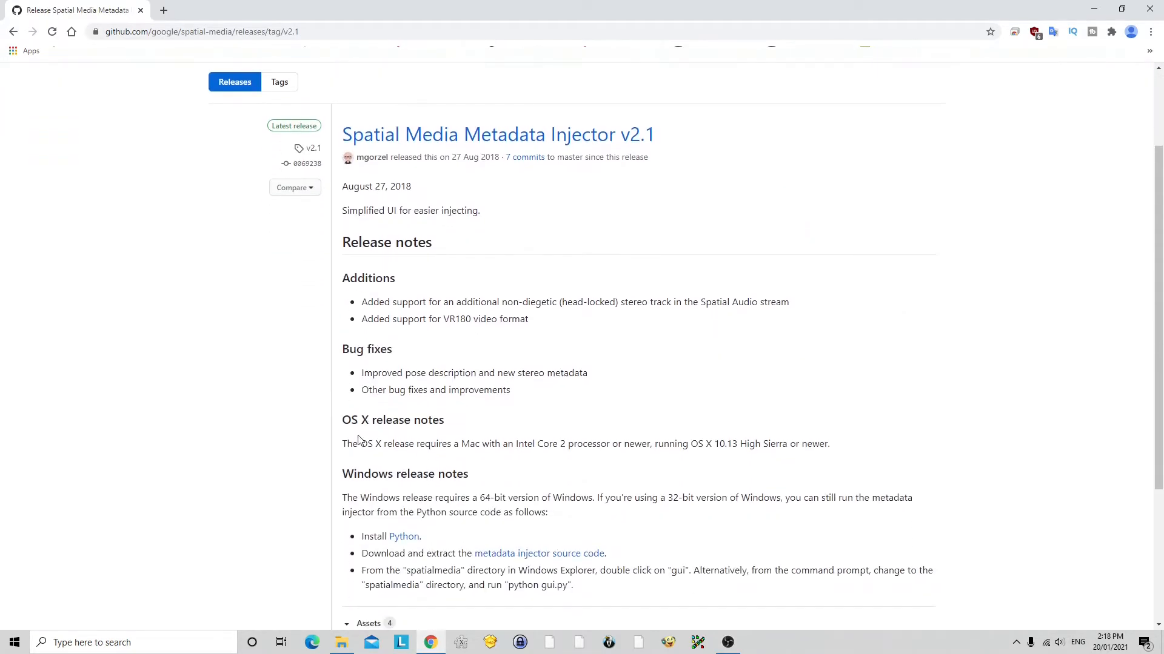
pyautogui.scroll(-3)
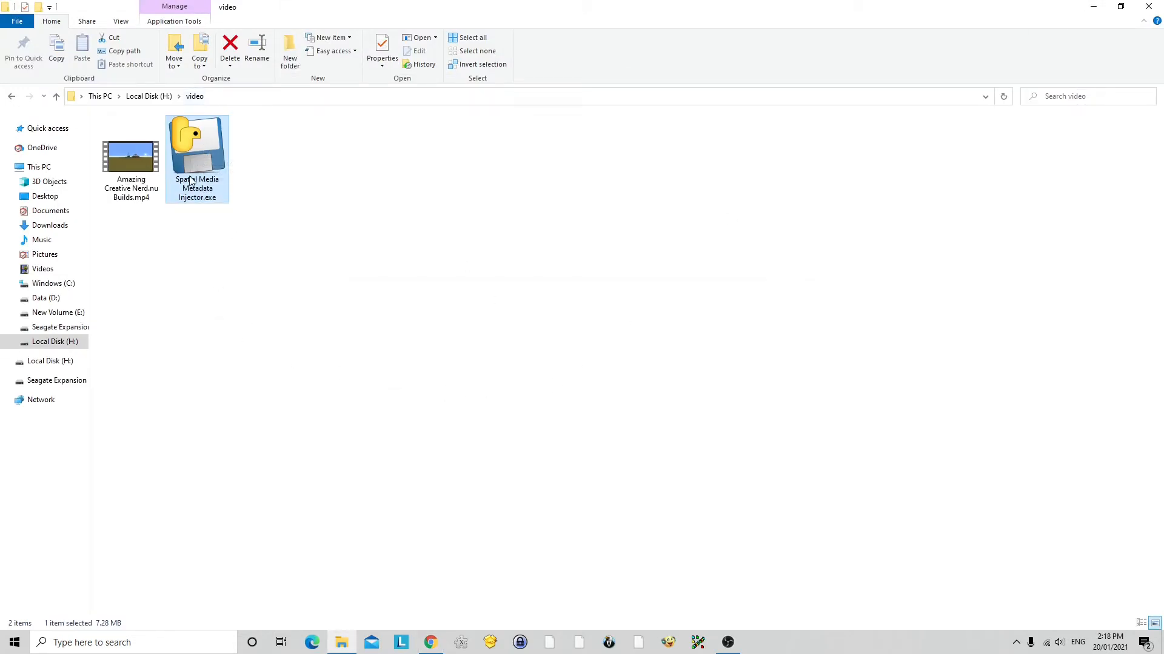
pyautogui.click(131, 158)
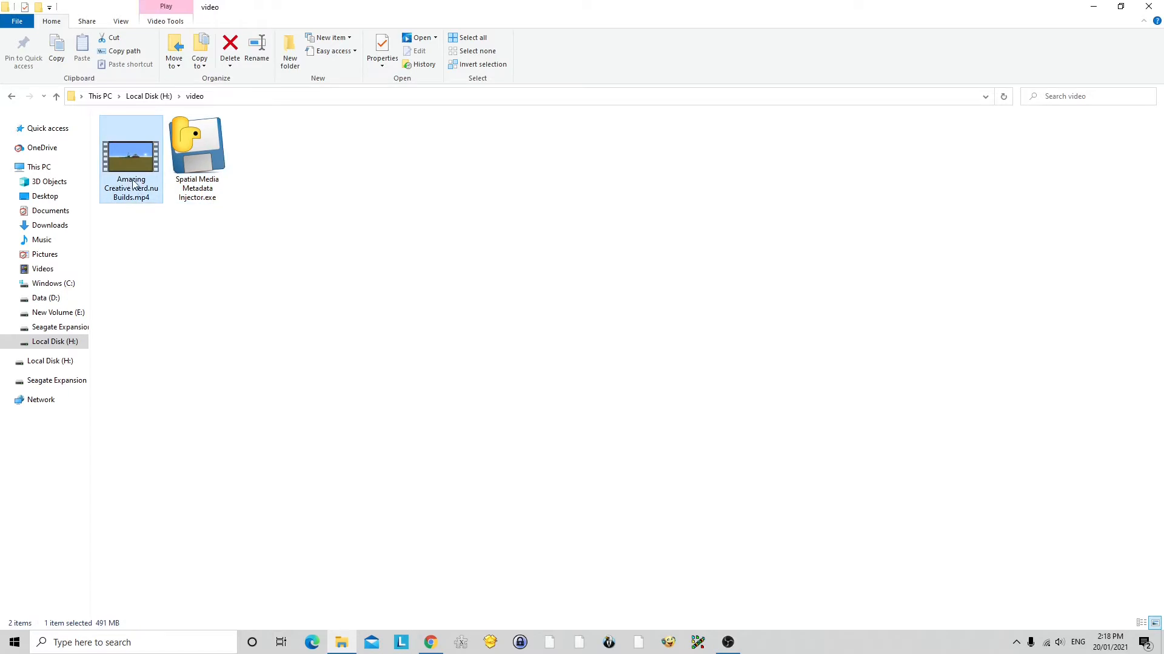
pyautogui.doubleClick(131, 148)
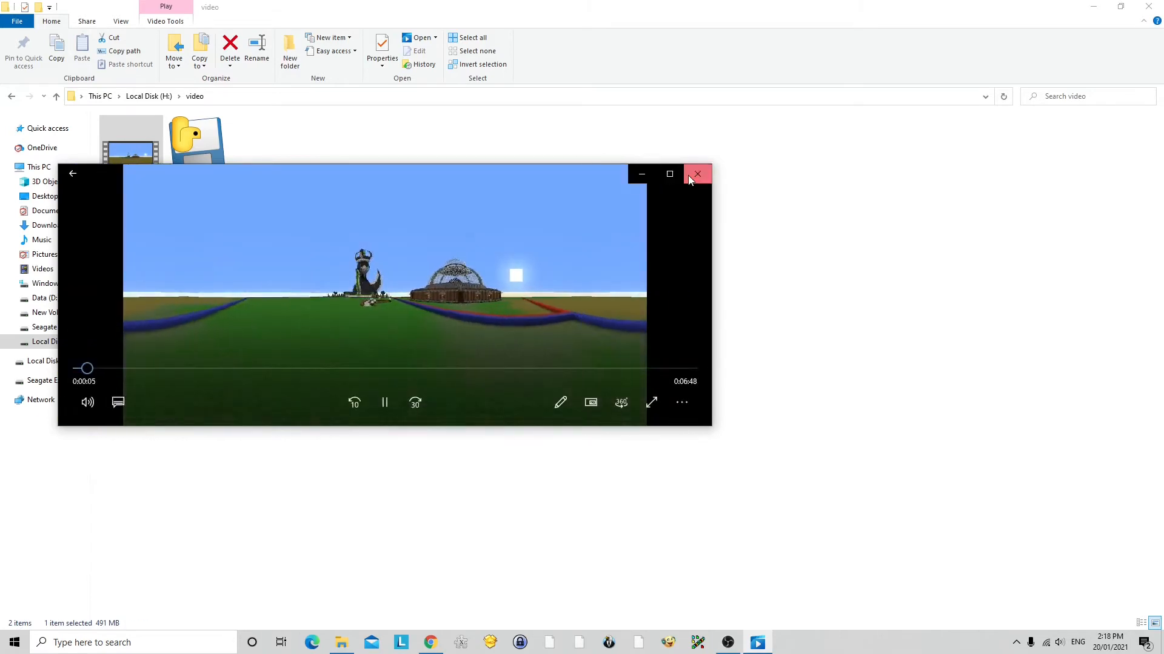
pyautogui.click(696, 174)
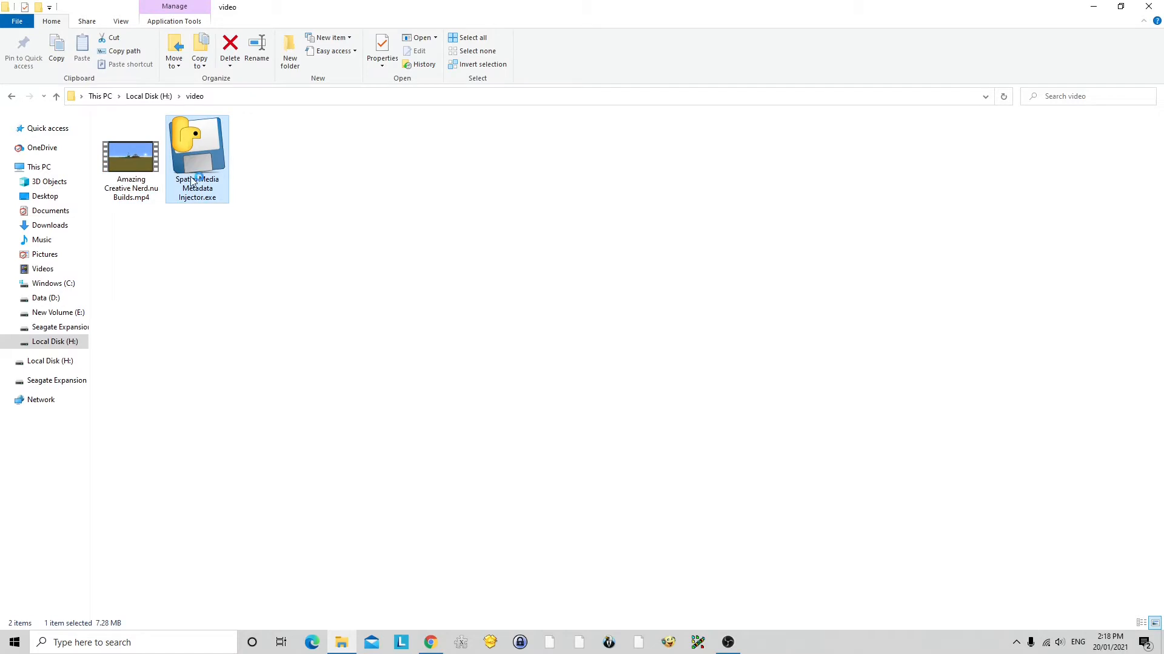
# Launch the injector, load the original Minecraft MP4 and mark it spherical (360).
pyautogui.doubleClick(196, 152)
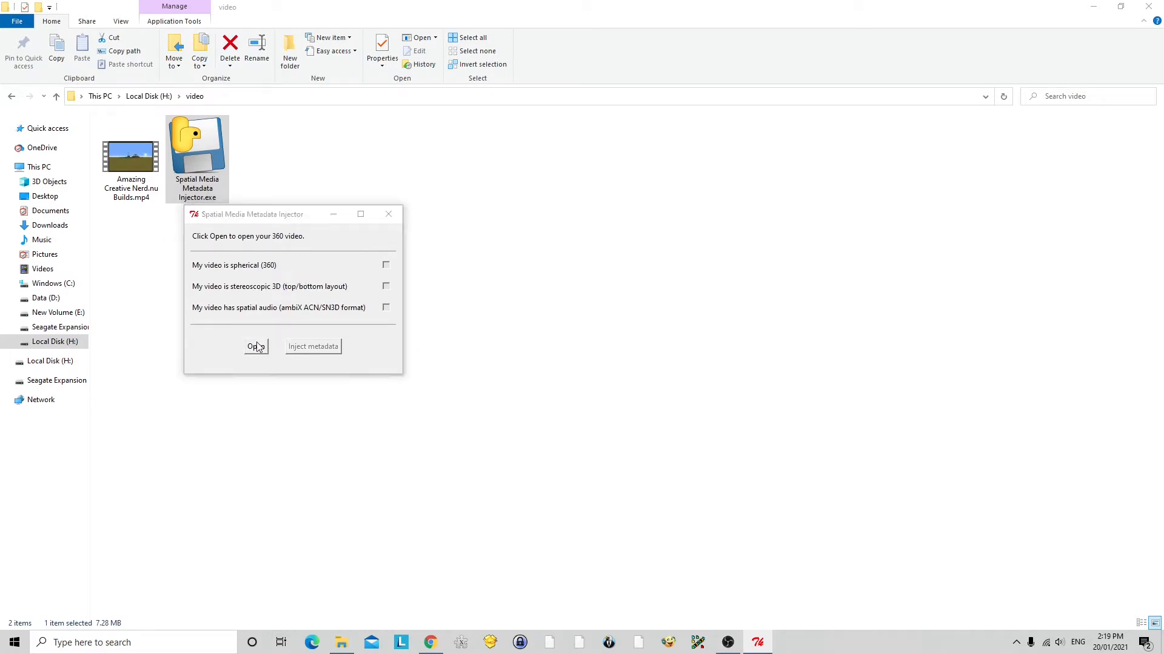
pyautogui.click(256, 347)
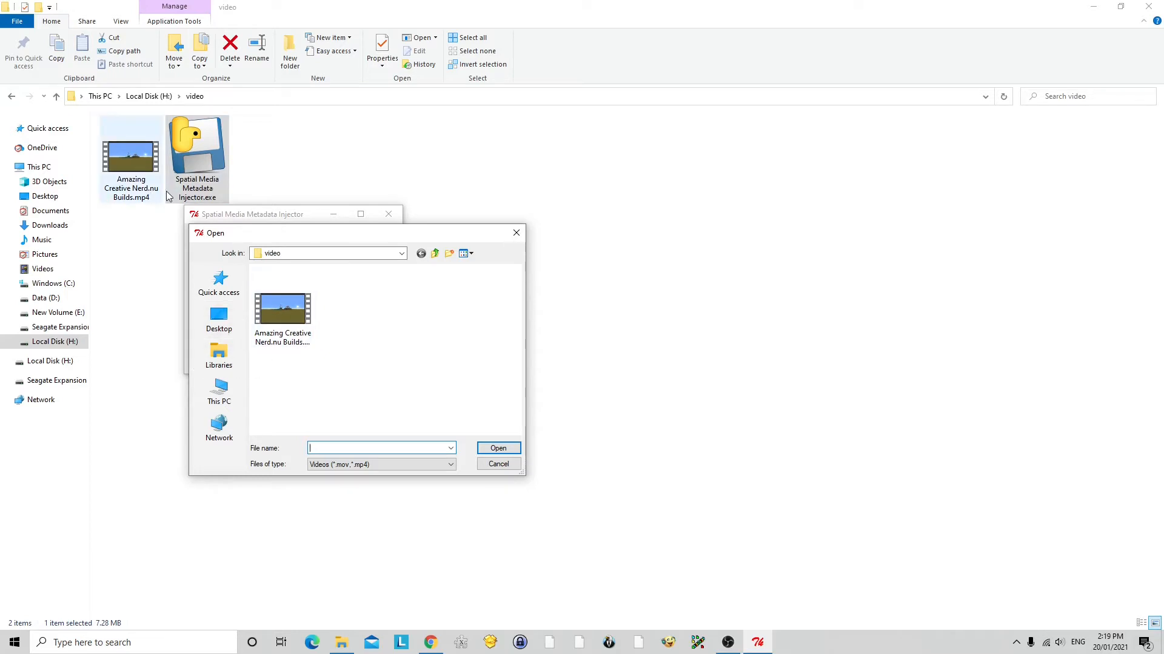
pyautogui.doubleClick(283, 310)
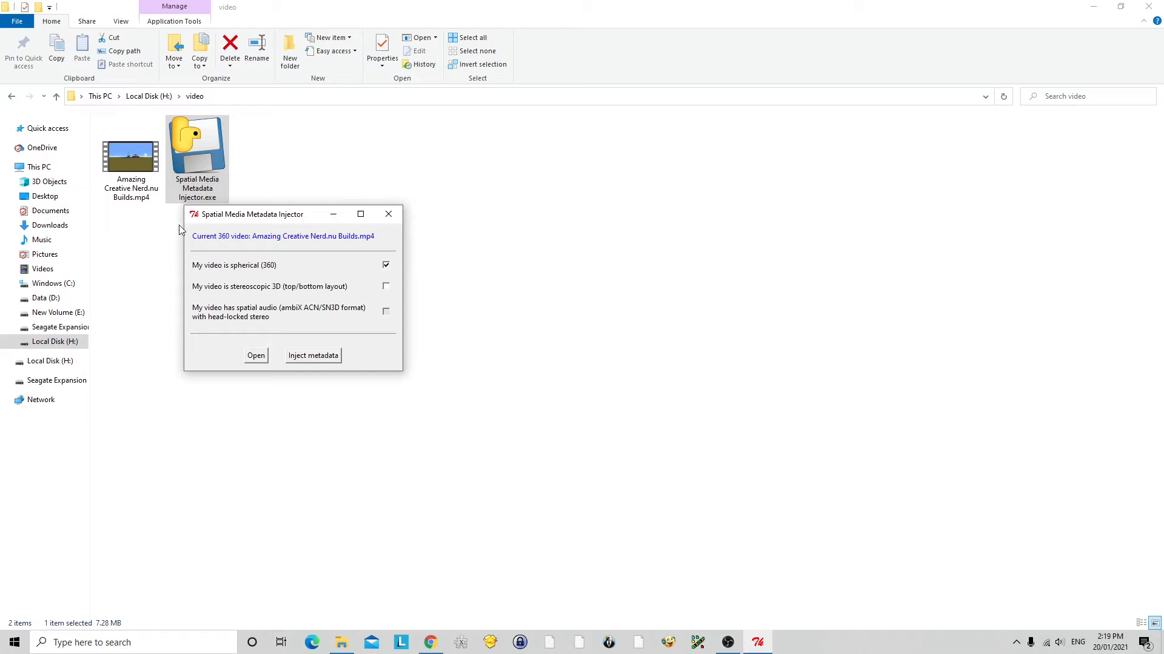
pyautogui.click(131, 156)
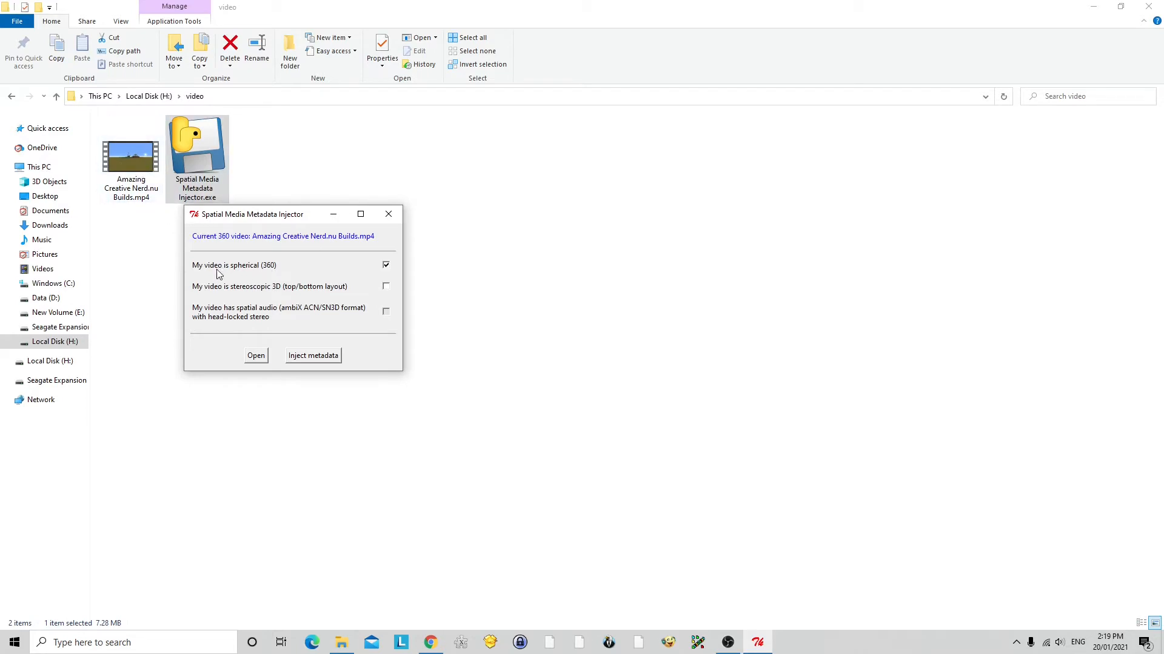
pyautogui.moveTo(286, 272)
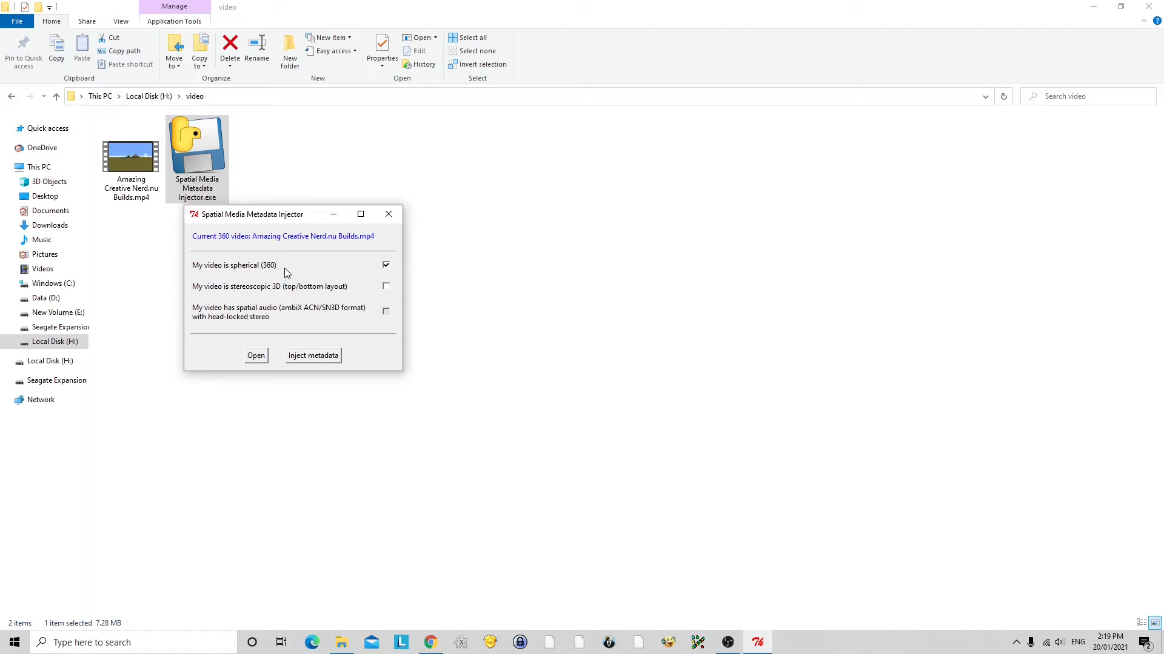
pyautogui.moveTo(265, 297)
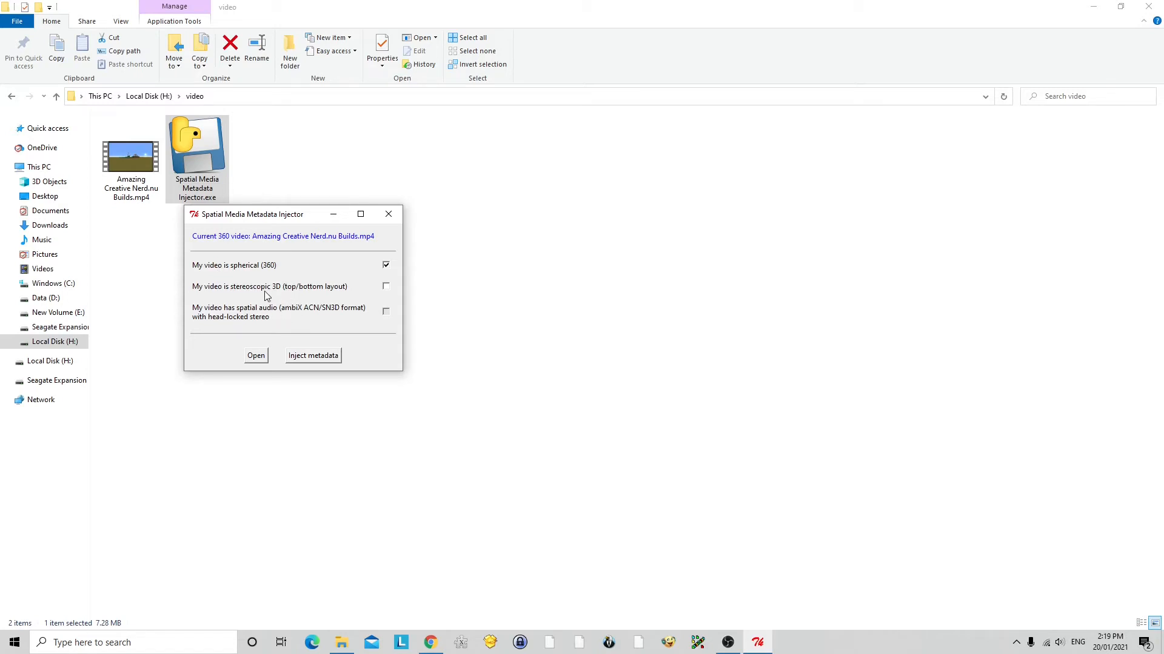
pyautogui.moveTo(270, 292)
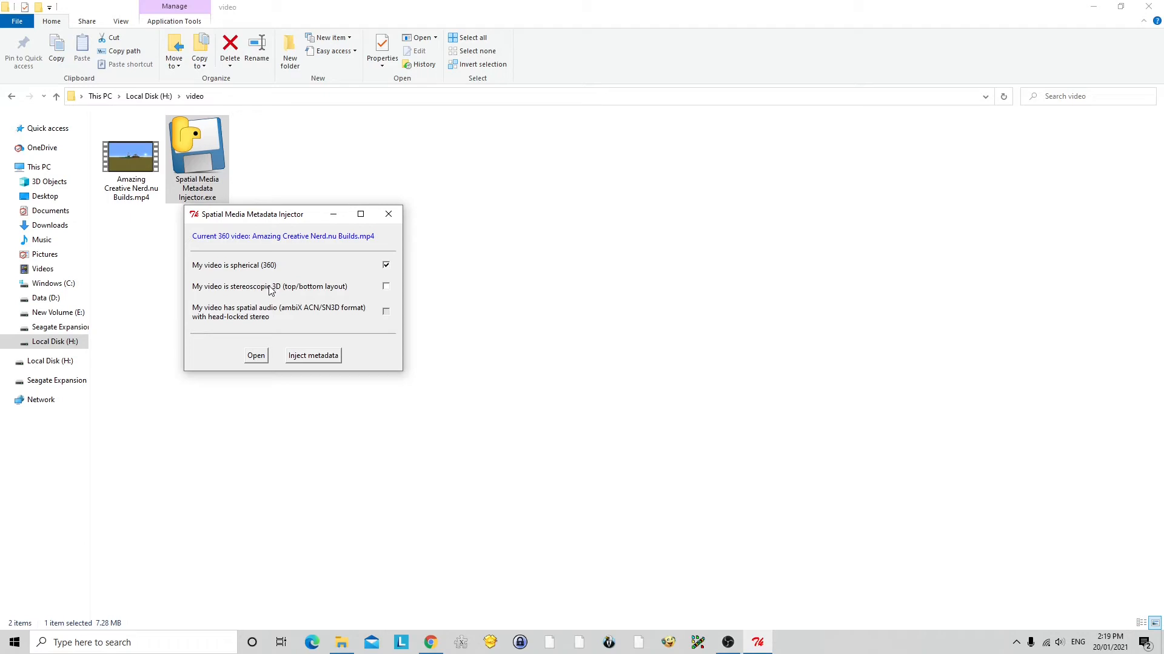
pyautogui.moveTo(252, 315)
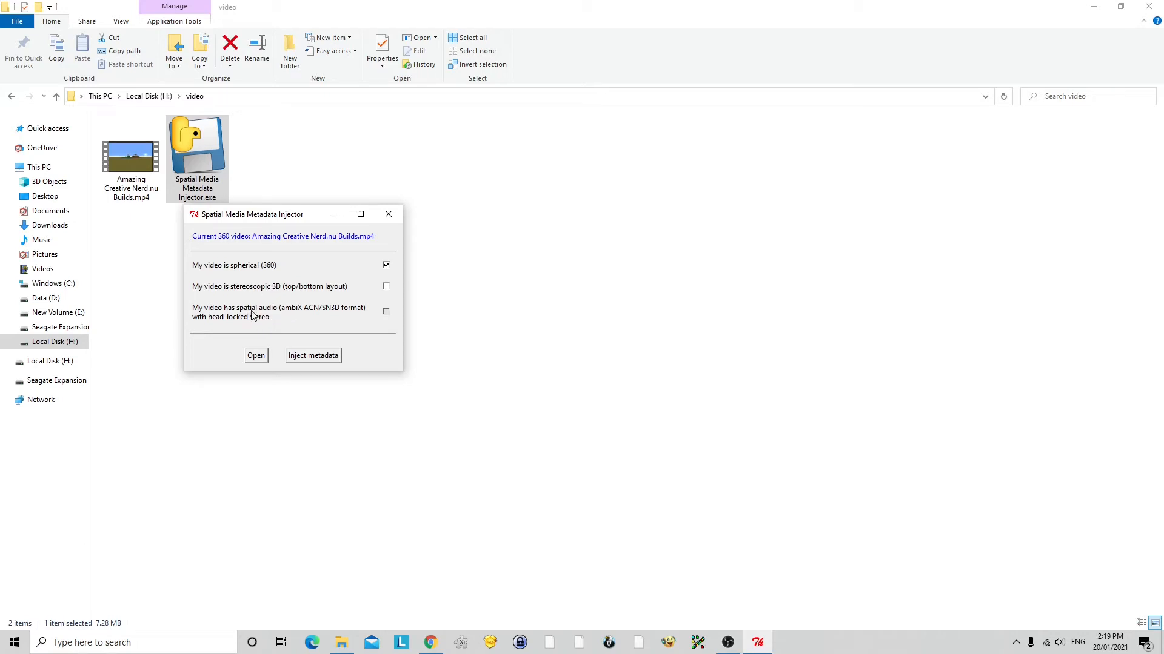
pyautogui.moveTo(259, 267)
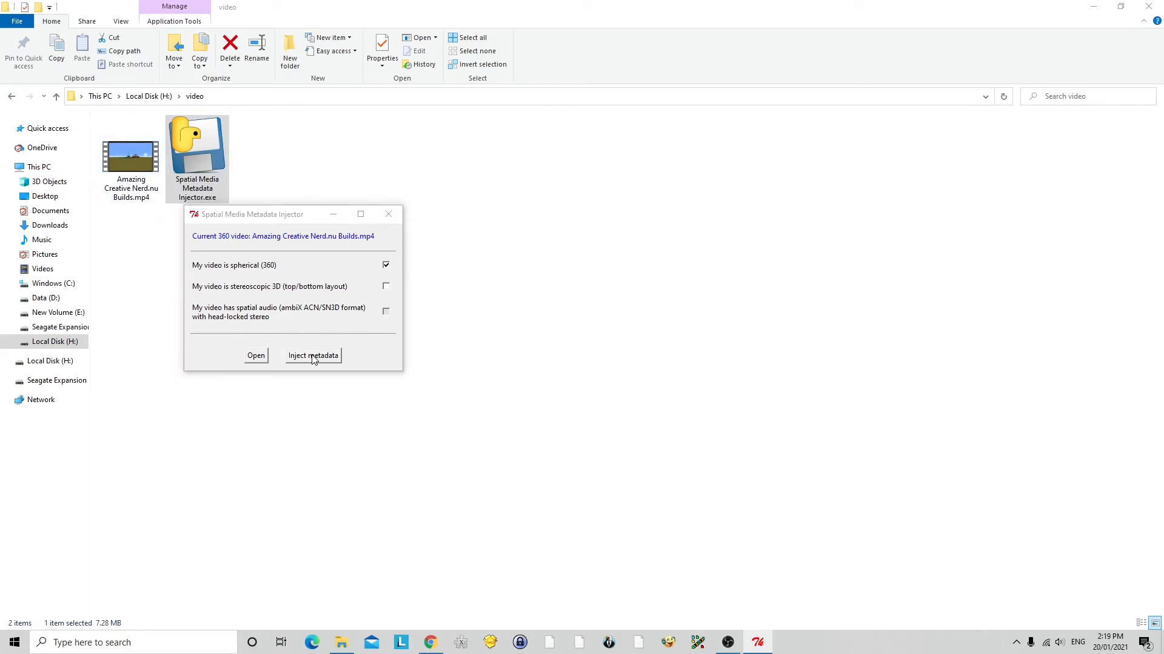
# Inject metadata, save the video as an _injected copy, and play it in 360 view.
pyautogui.click(313, 355)
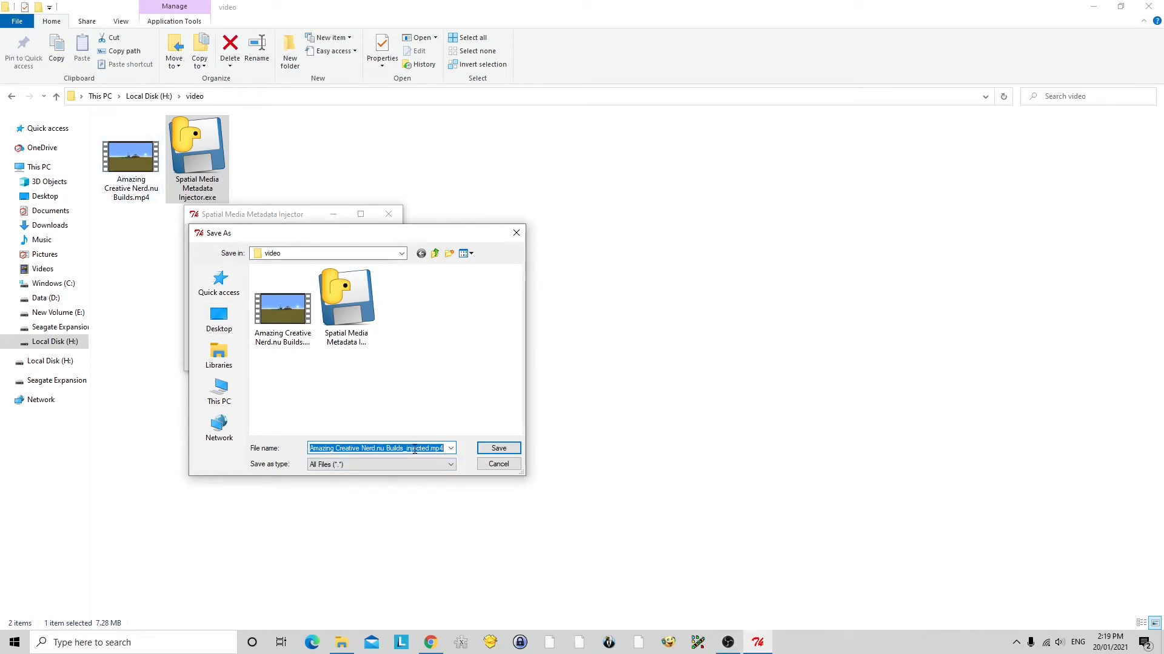
pyautogui.click(283, 304)
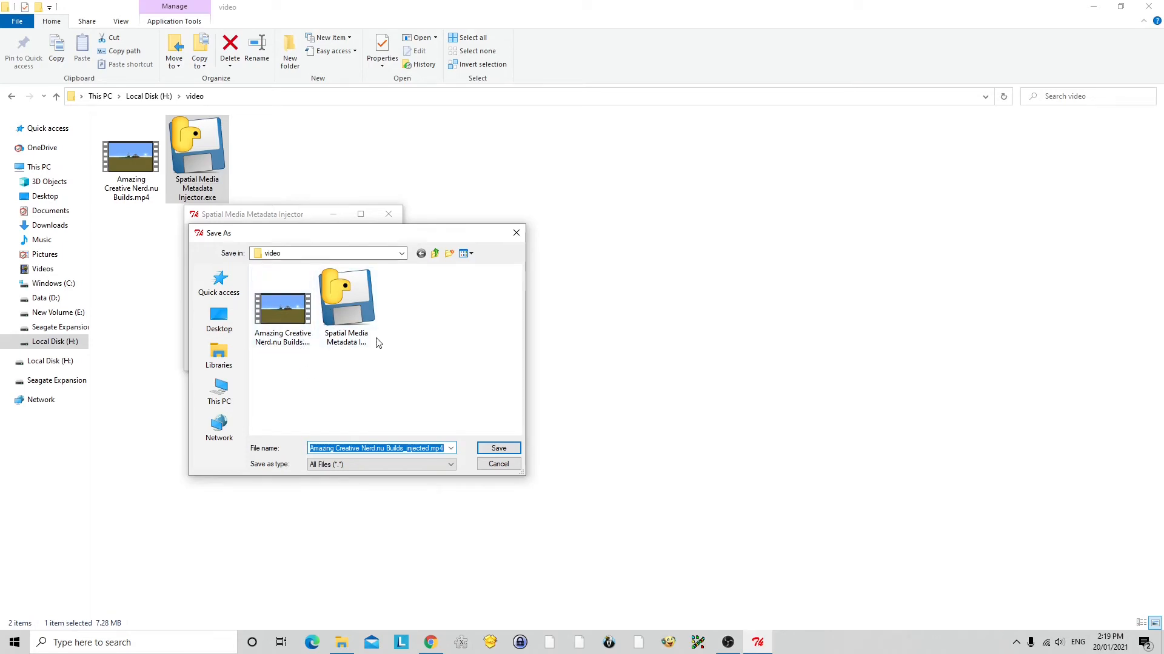
pyautogui.click(498, 447)
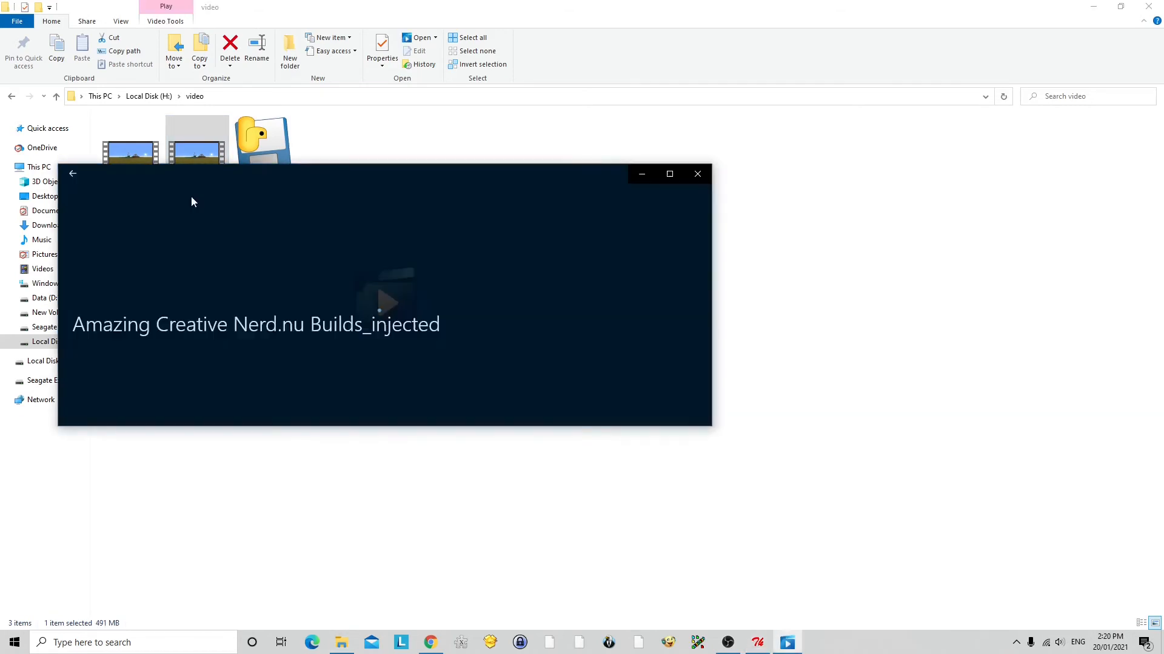
pyautogui.click(385, 302)
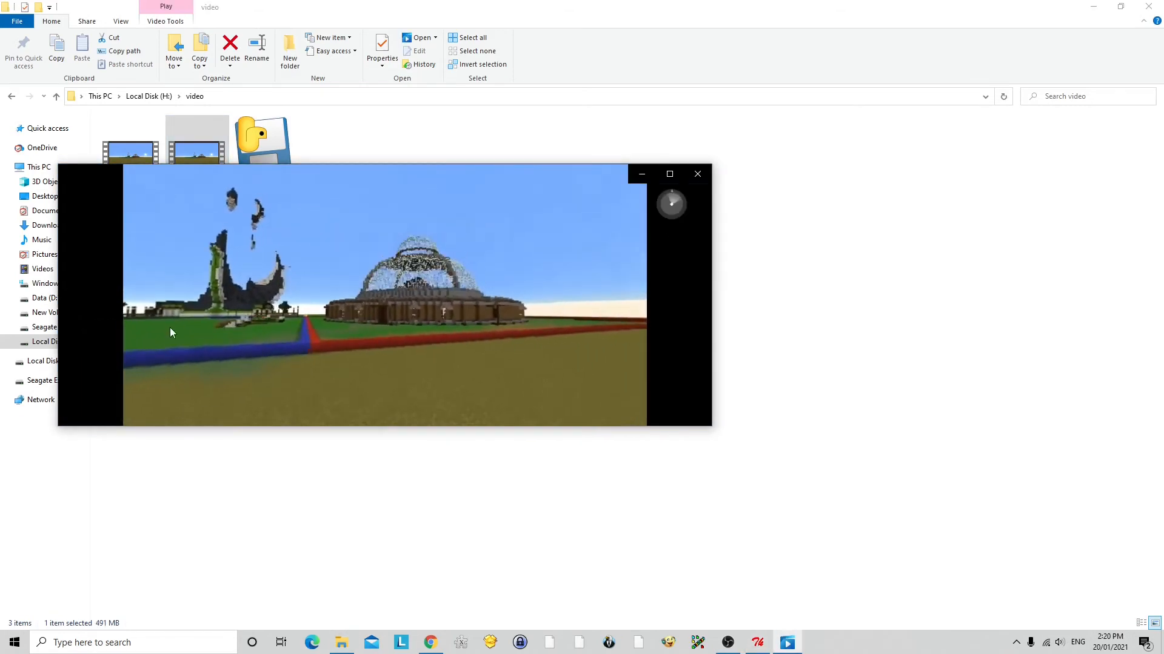